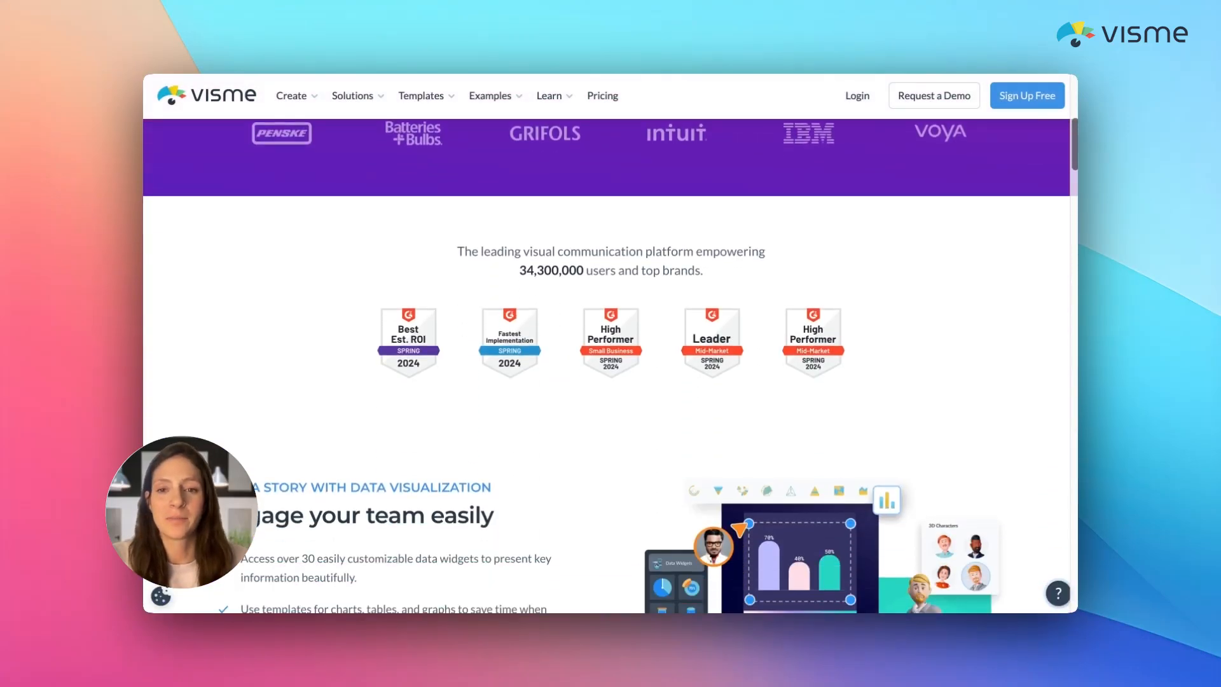
Step: Scroll through the Sales Proposal analytics showing 3 views, 2 viewers and 33% activity
{"action": "scroll", "scroll_direction": "down", "scroll_amount": 3}
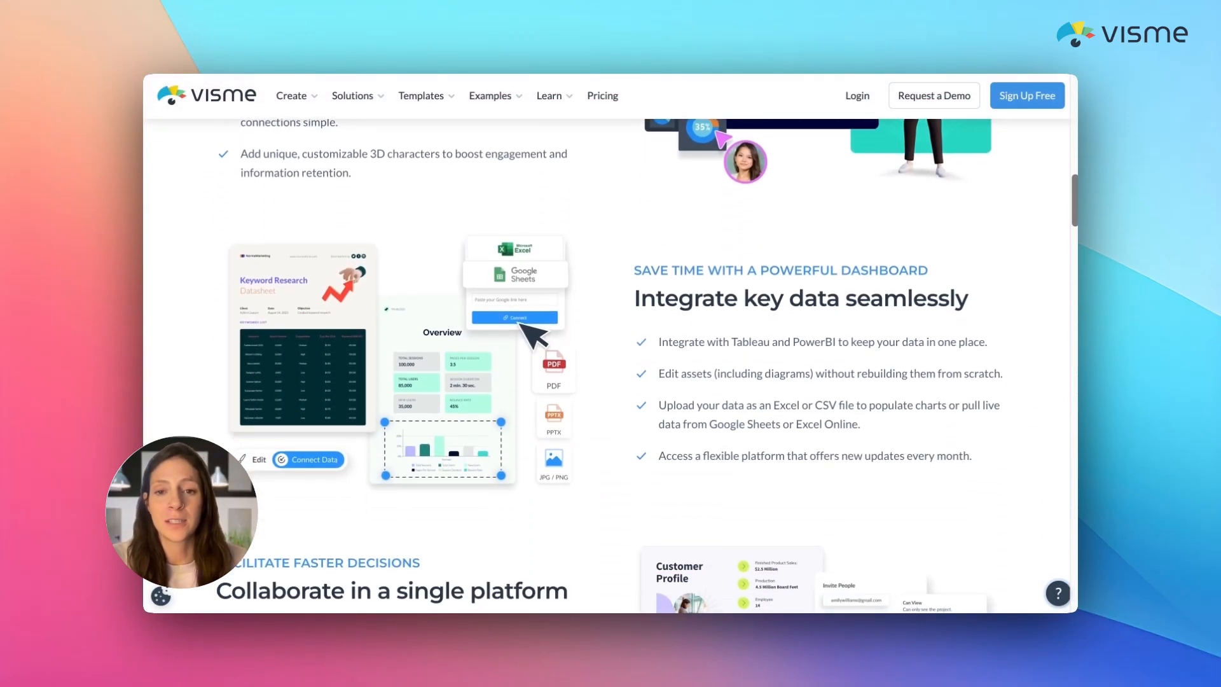
{"action": "scroll", "scroll_direction": "down", "scroll_amount": 3}
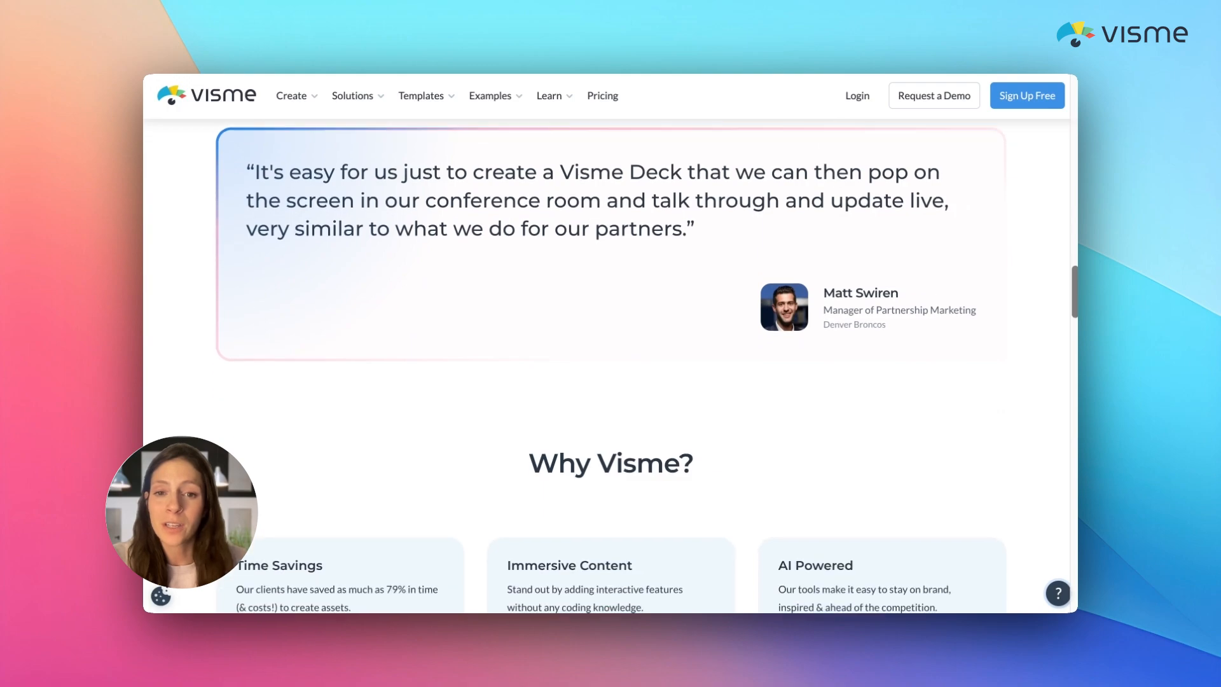
{"action": "scroll", "scroll_direction": "down", "scroll_amount": 3}
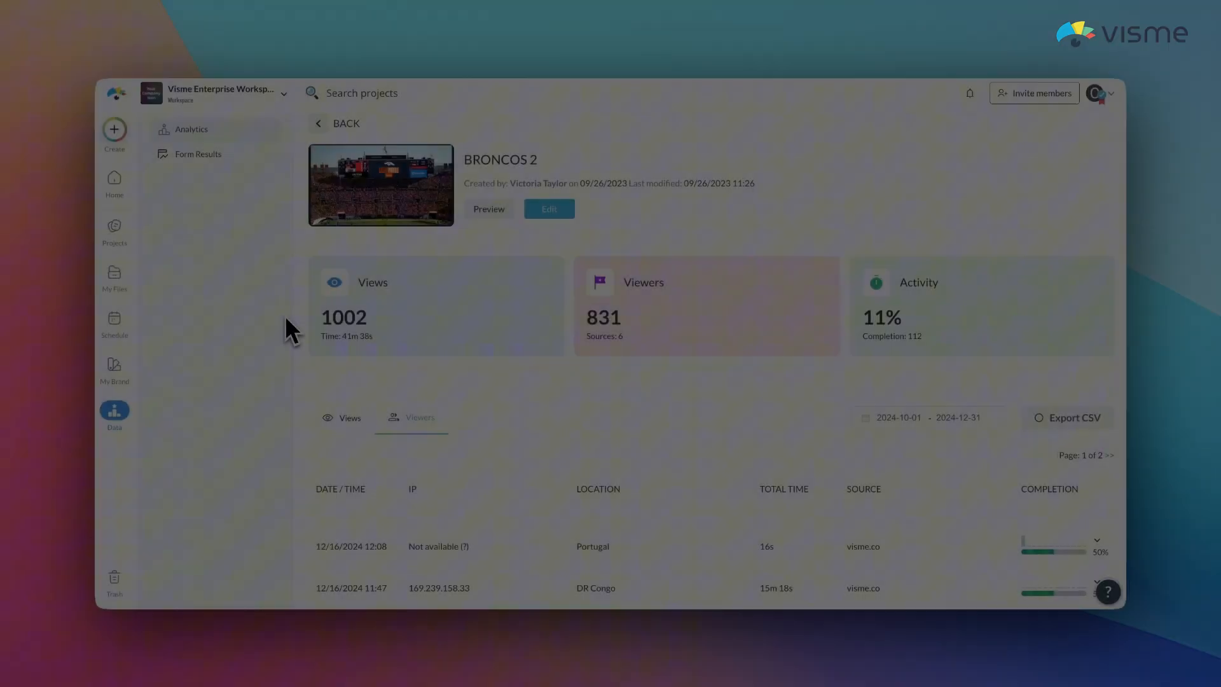
{"action": "scroll", "scroll_direction": "down", "scroll_amount": 3}
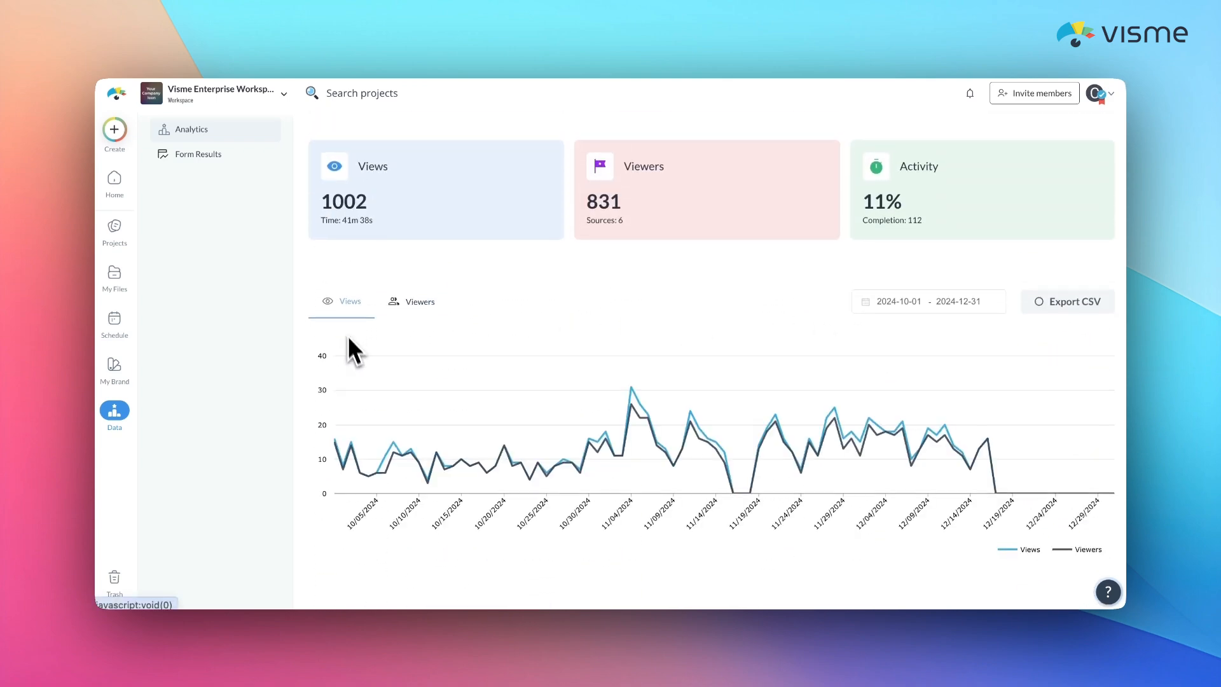
{"action": "scroll", "scroll_direction": "down", "scroll_amount": 3}
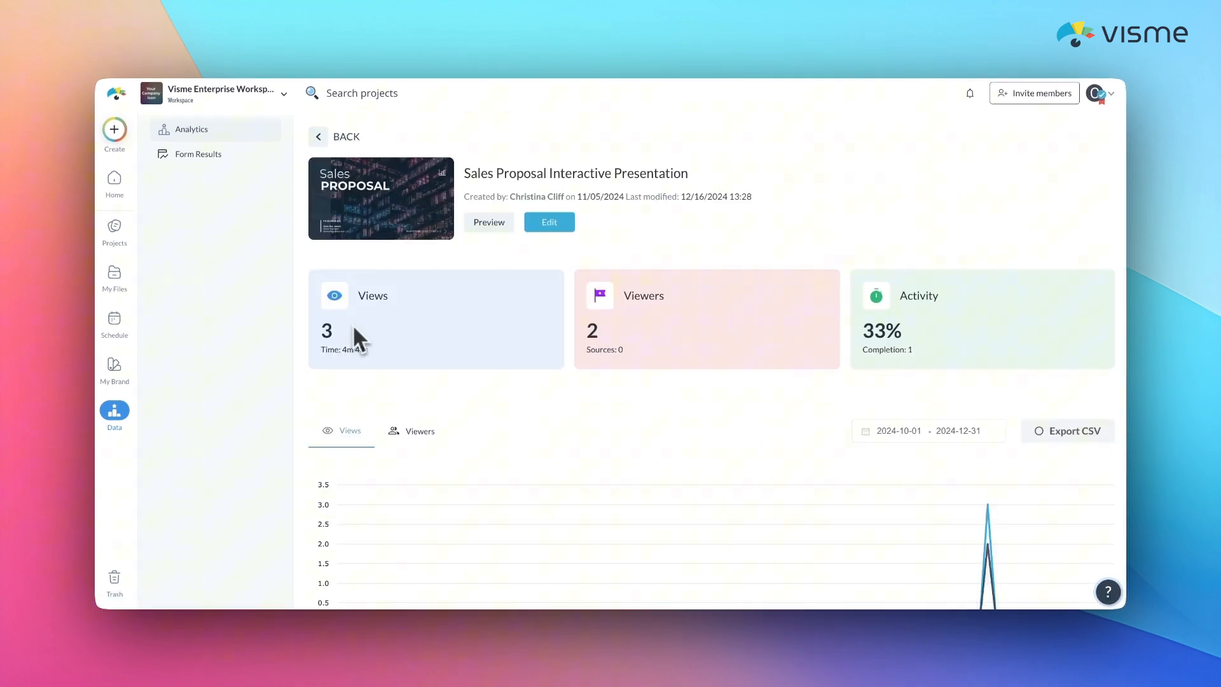
{"action": "scroll", "scroll_direction": "down", "scroll_amount": 3}
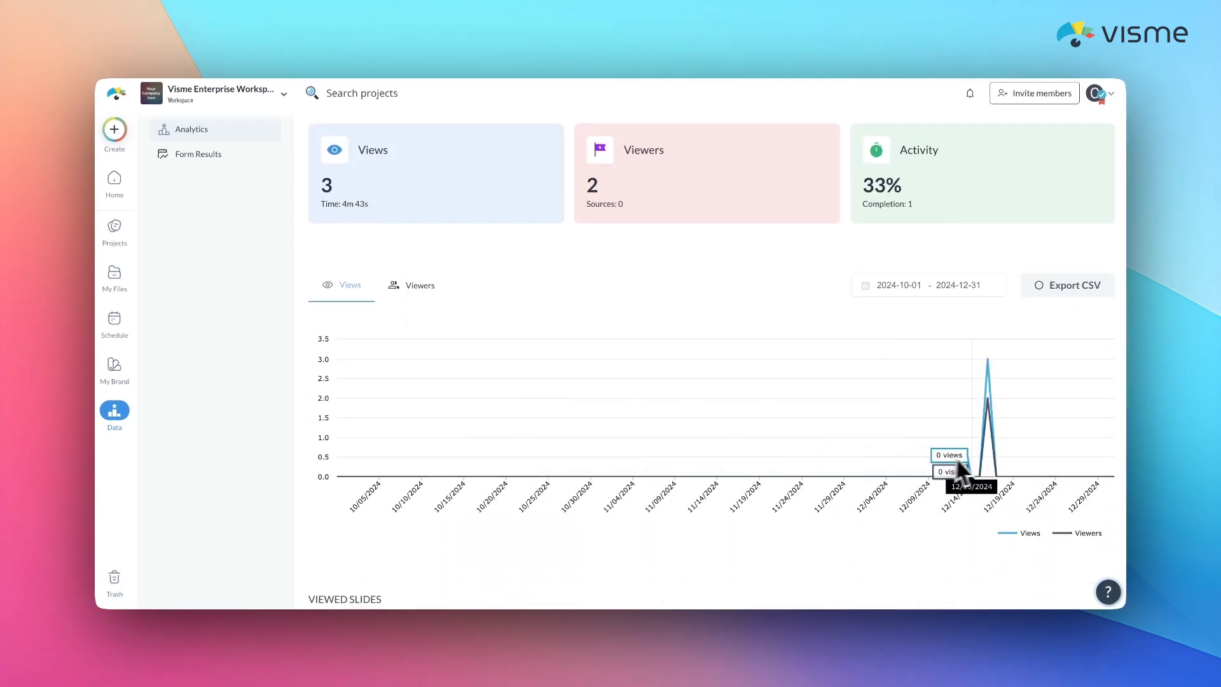
{"action": "scroll", "scroll_direction": "down", "scroll_amount": 3}
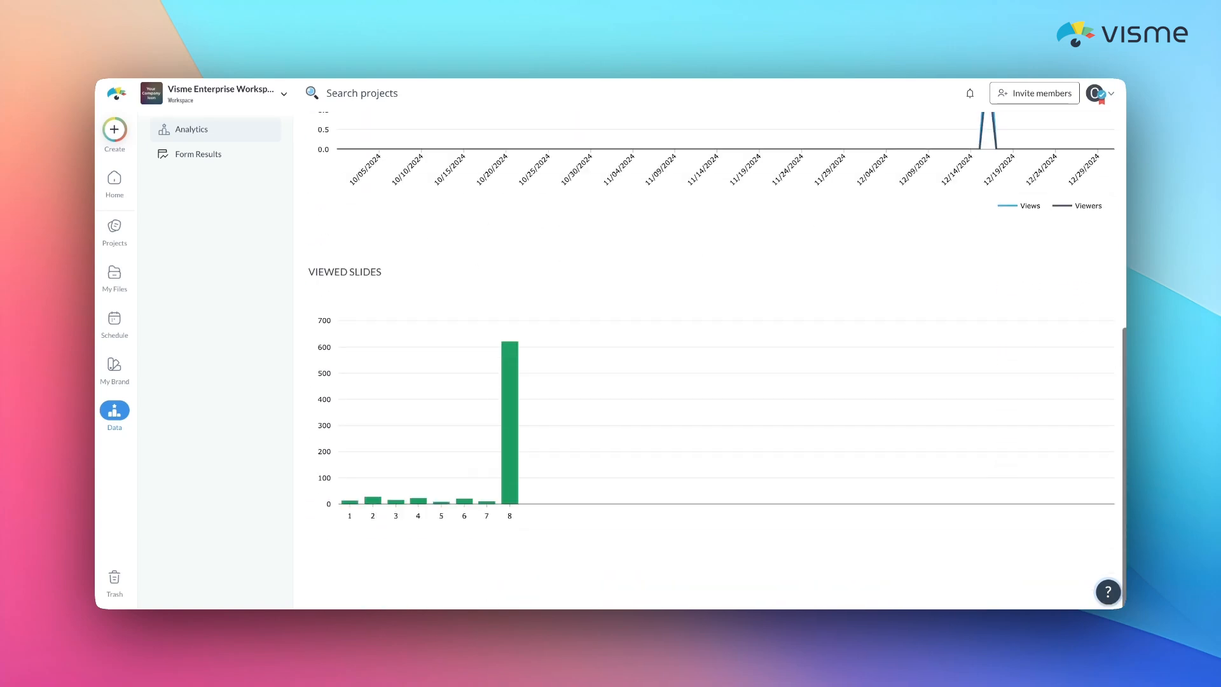
{"action": "mouse_move", "coordinate": [511, 468]}
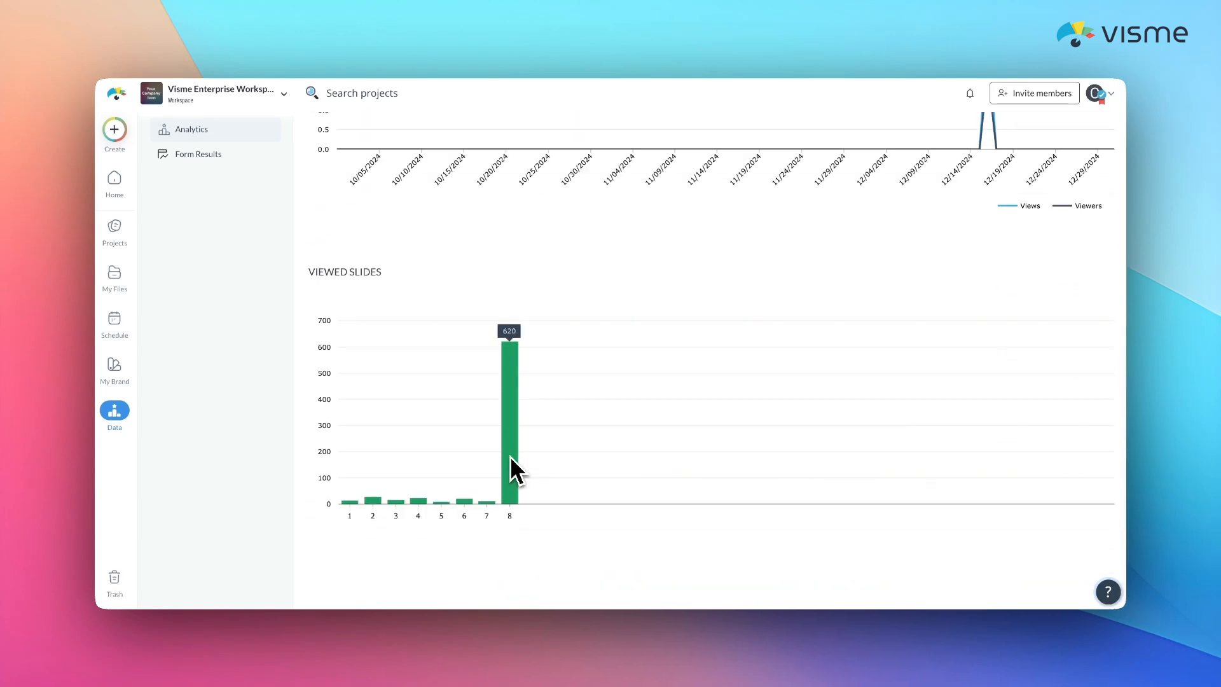
{"action": "mouse_move", "coordinate": [417, 507]}
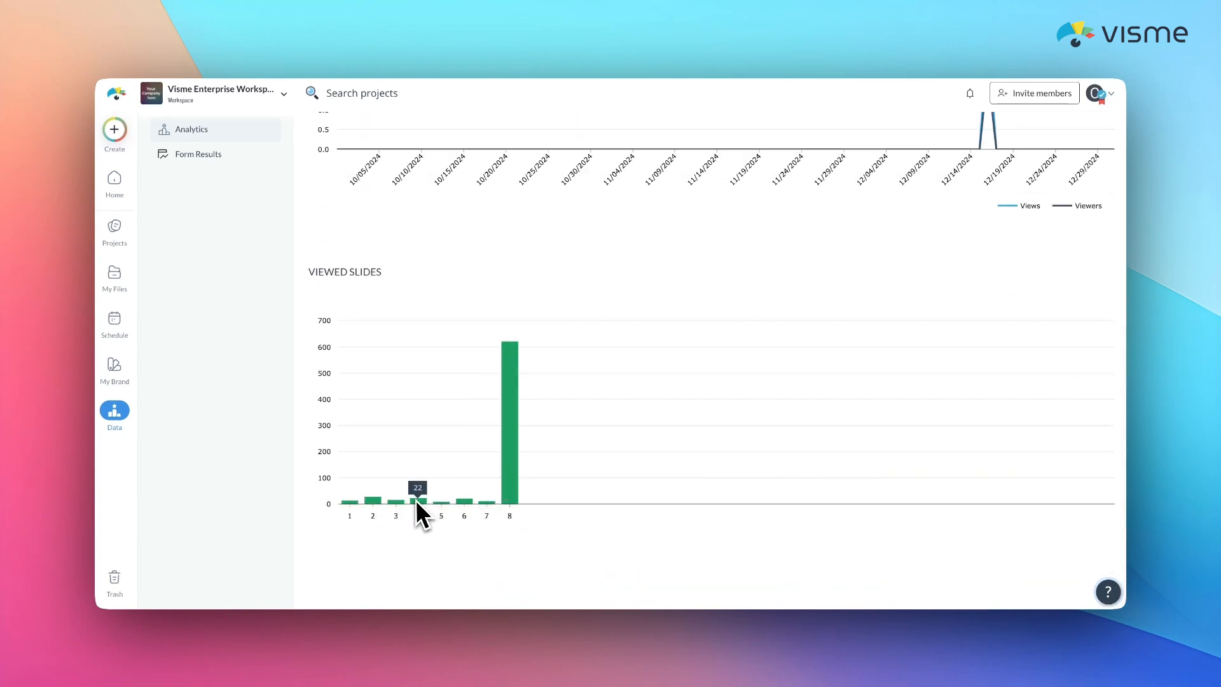
{"action": "mouse_move", "coordinate": [372, 501]}
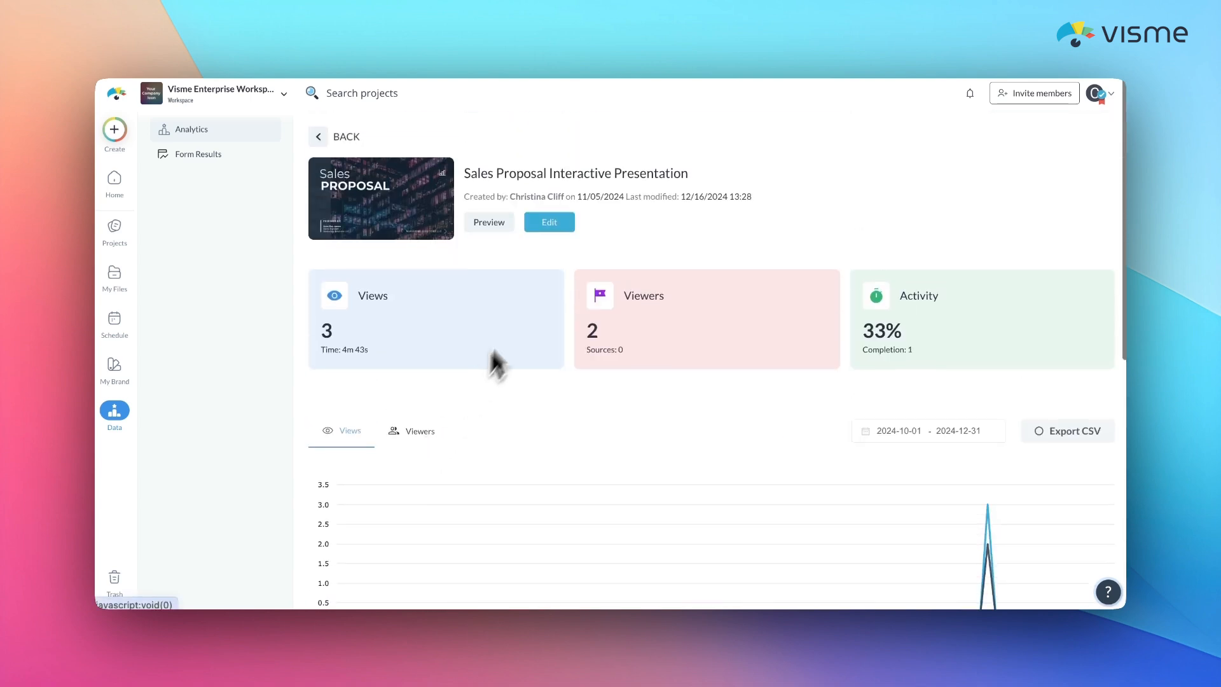
Step: In Publish for Web privacy settings, require registration with the Basic name, email and company form
{"action": "left_click", "coordinate": [550, 222]}
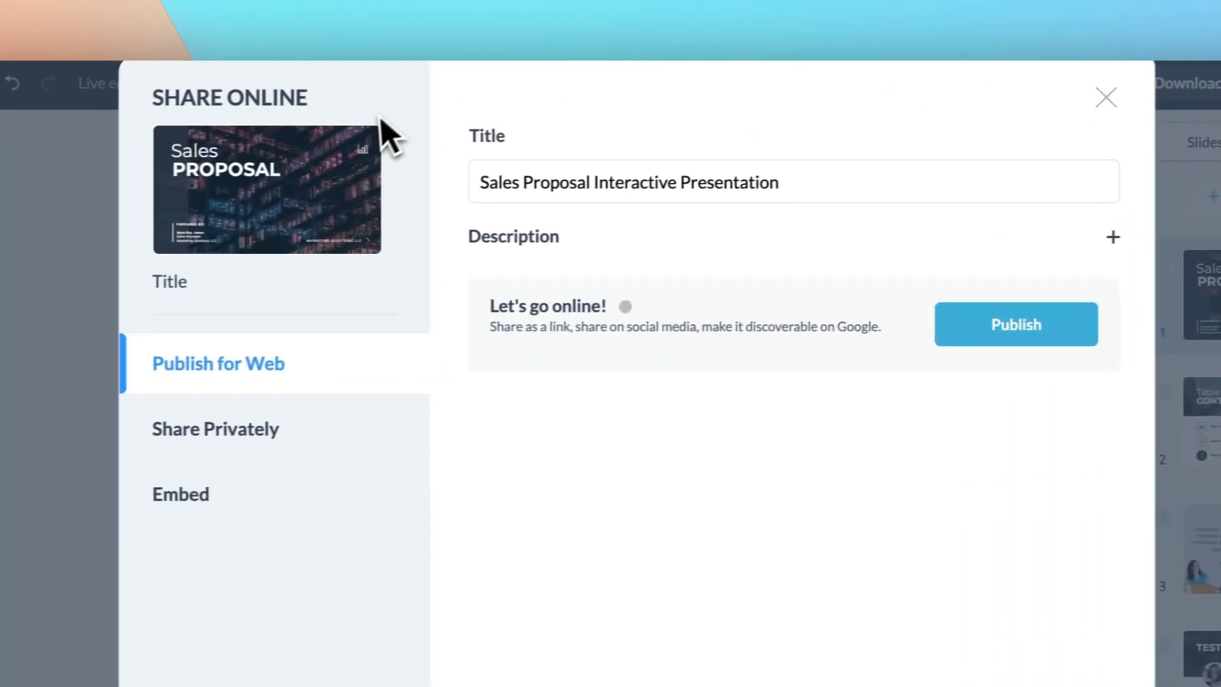
{"action": "left_click", "coordinate": [1016, 324]}
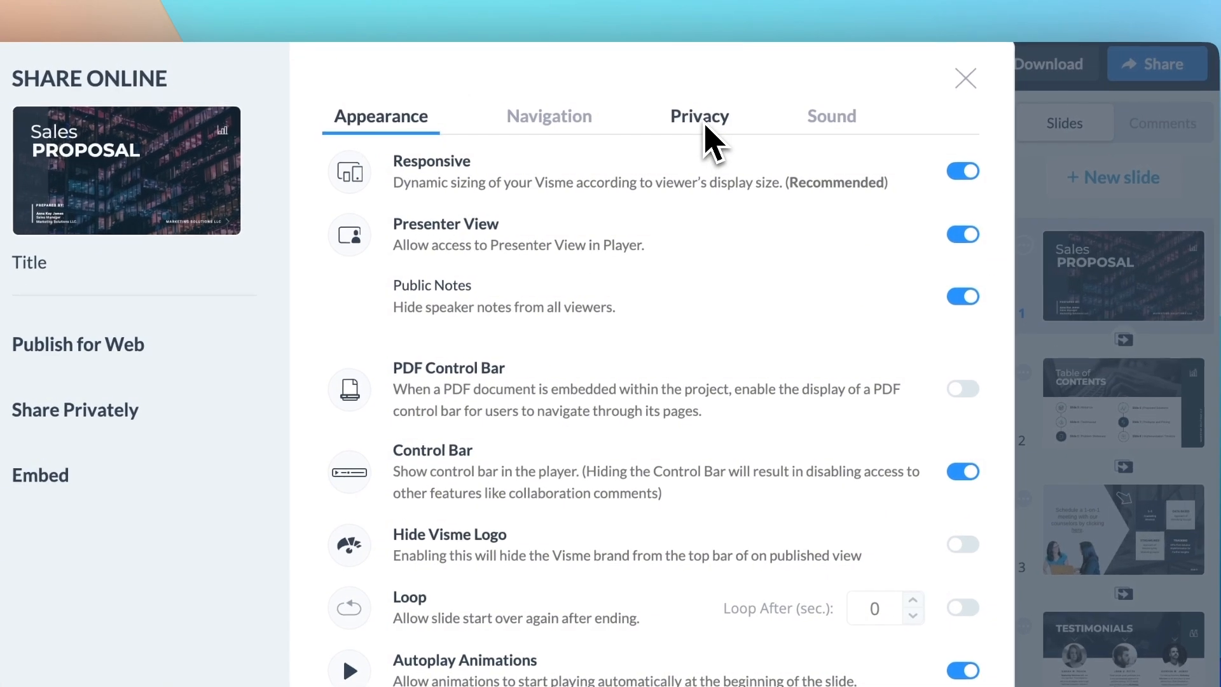
{"action": "left_click", "coordinate": [699, 116]}
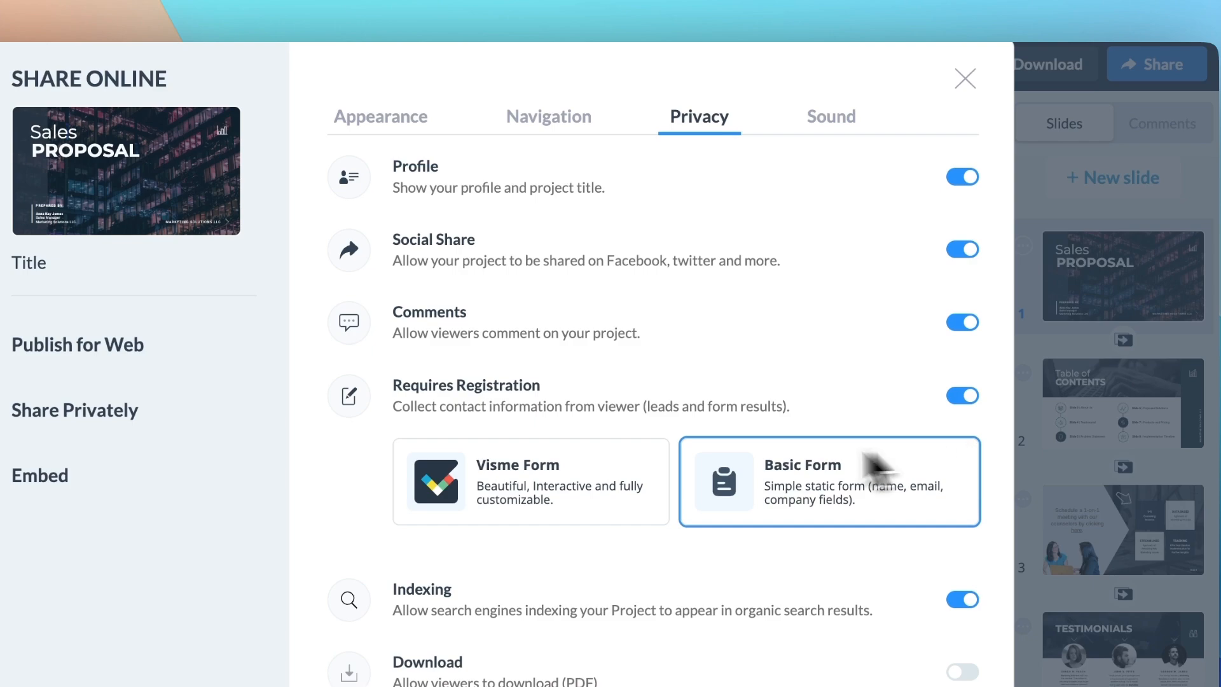
{"action": "left_click", "coordinate": [73, 410]}
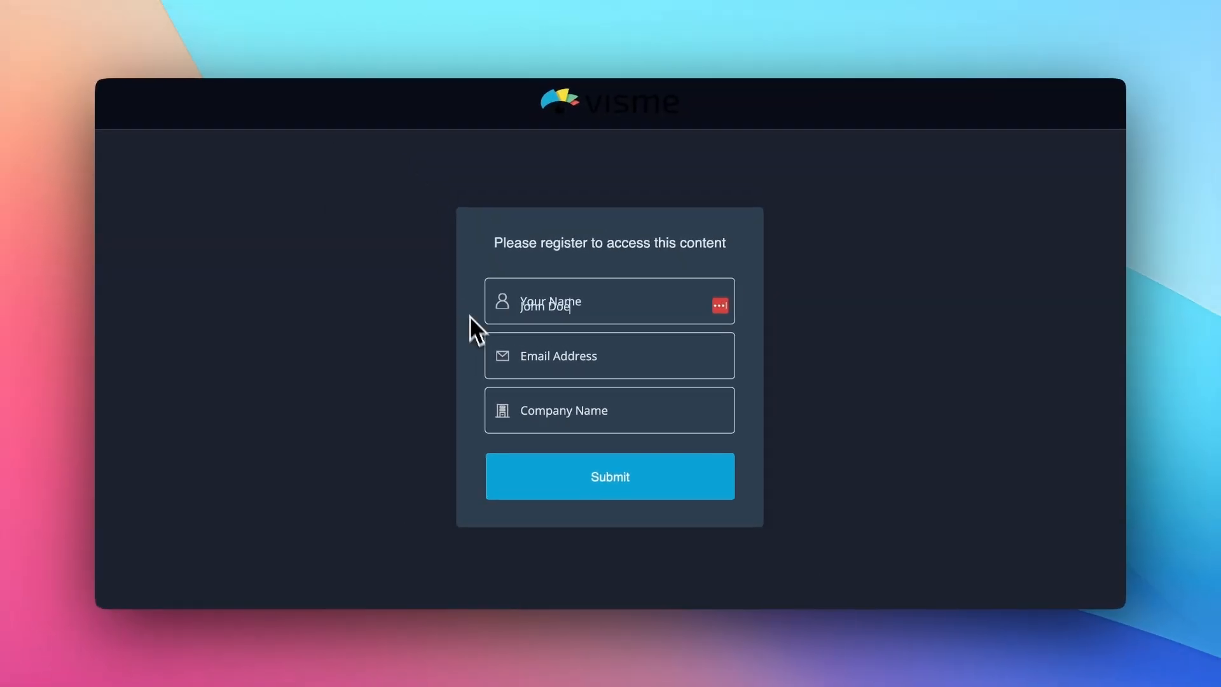
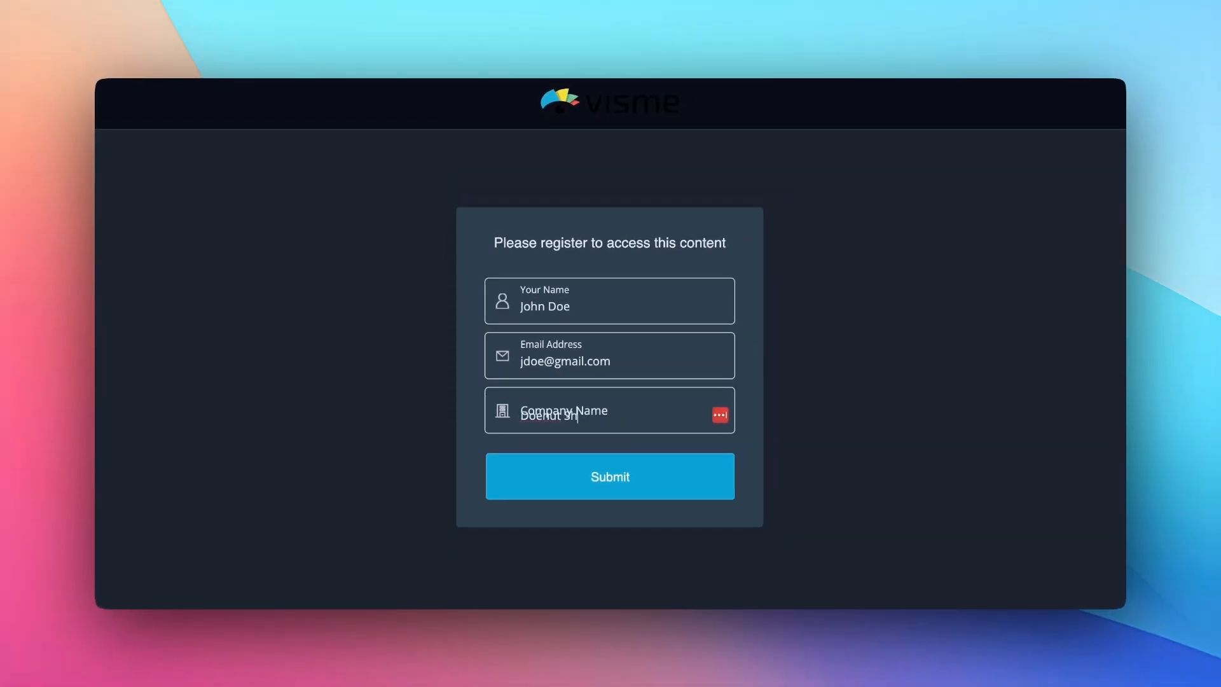
{"action": "left_click", "coordinate": [609, 476]}
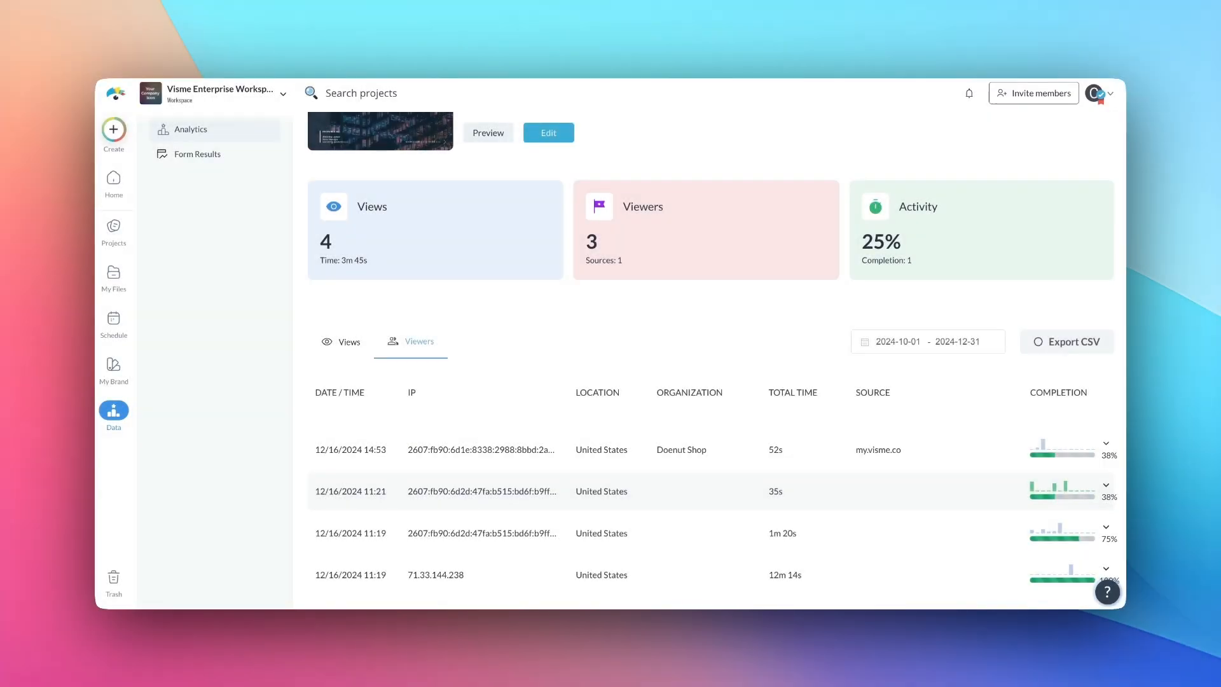